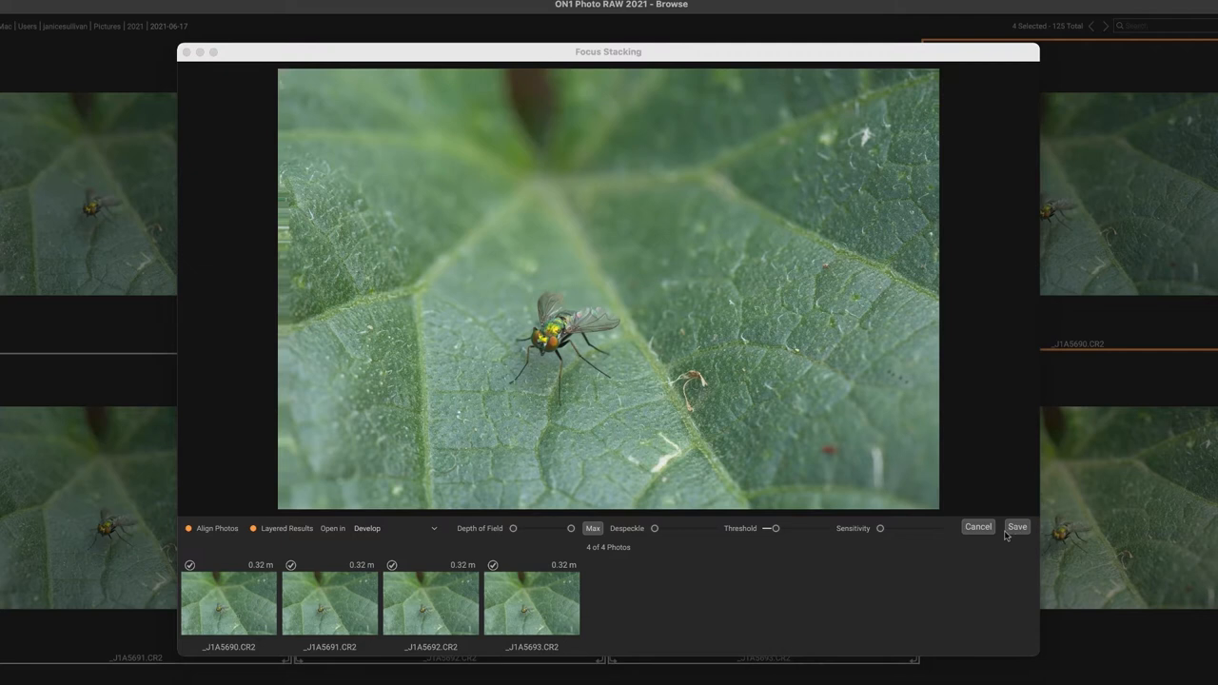
Step: Stack the four fly frames with Align Photos and Layered Results on
click(1016, 525)
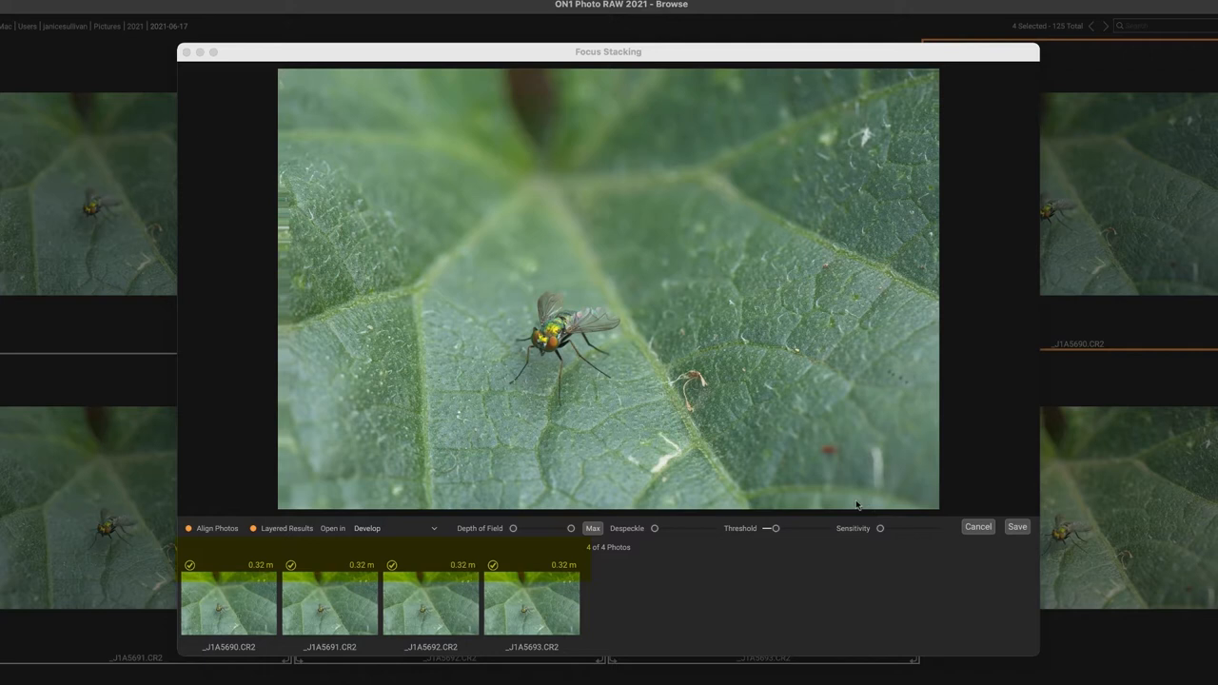
click(1016, 525)
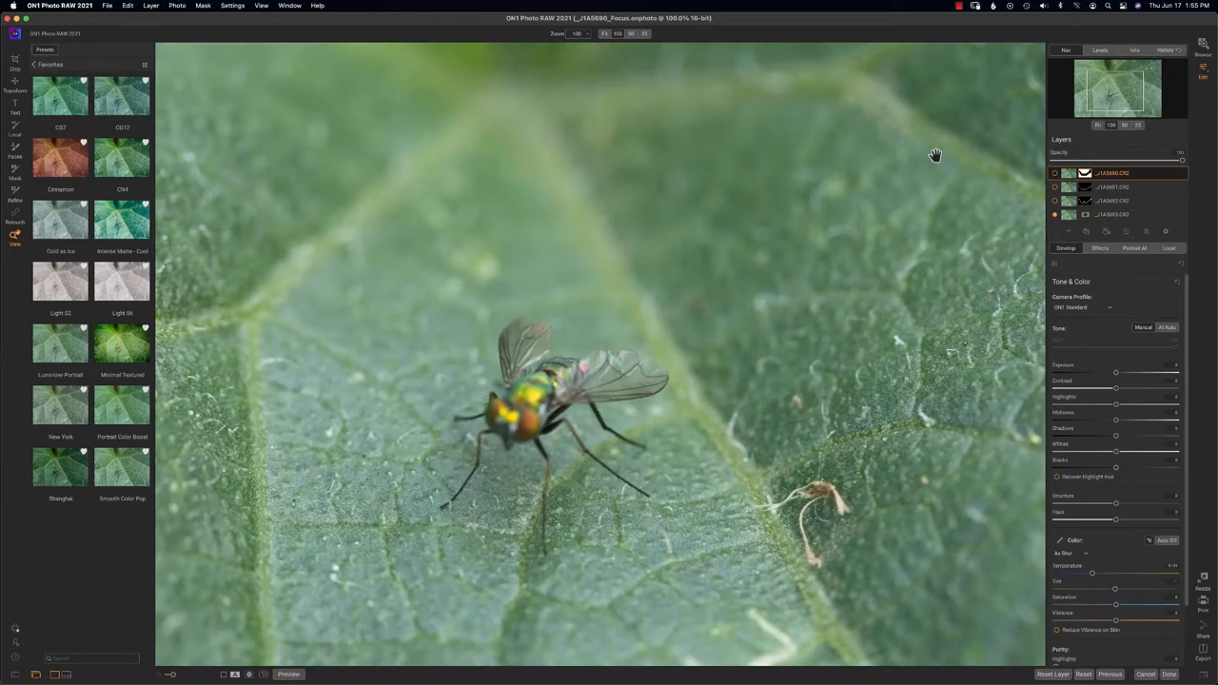
Step: Review the stacked fly result and its source layers in Develop
click(1114, 186)
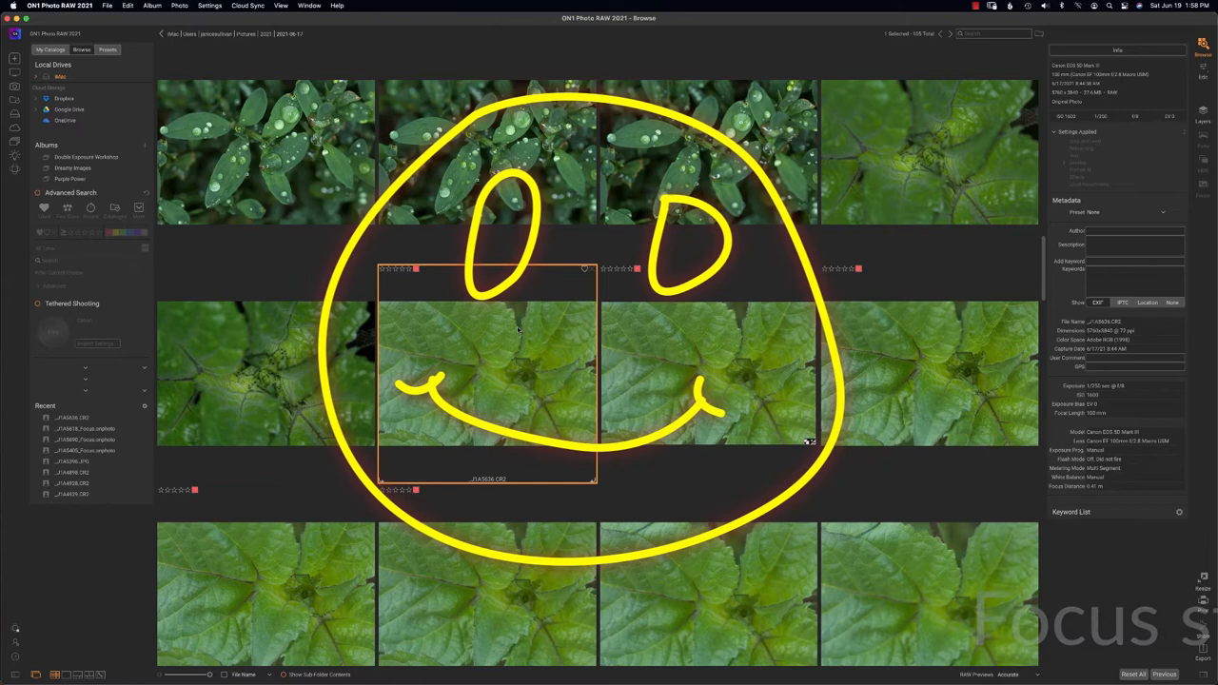
Step: Open a leaf thumbnail from the Browse grid for a closer look
double_click(488, 371)
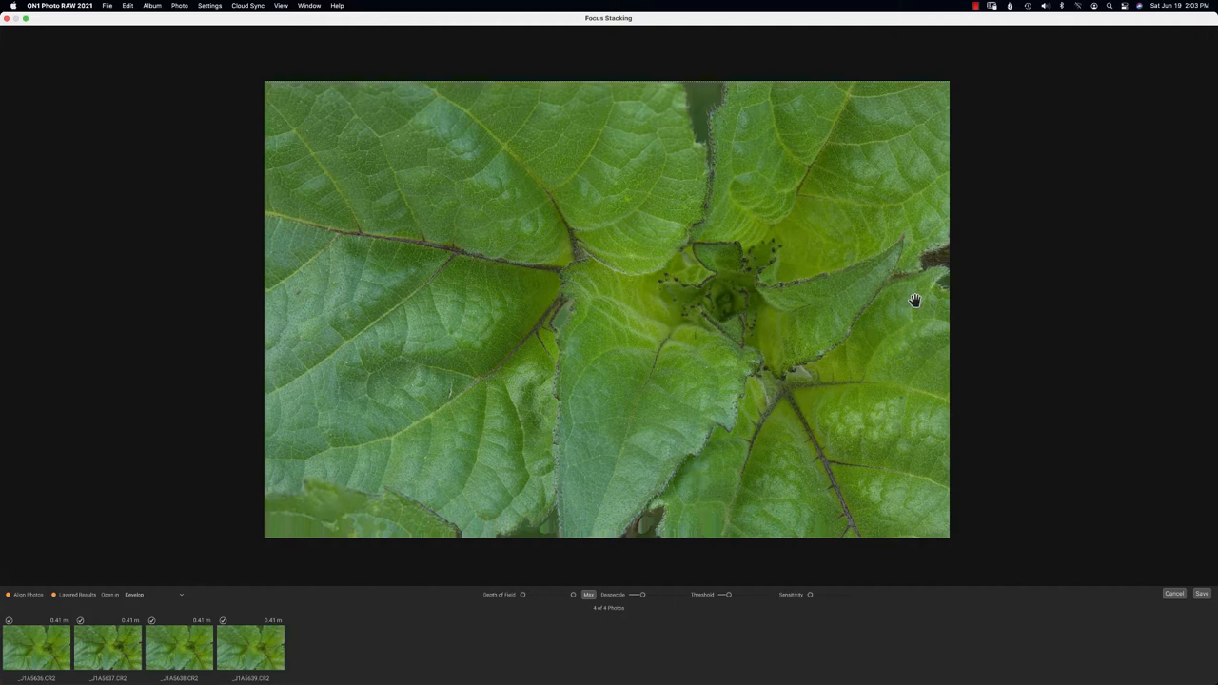
Step: Select the four leaf frames and stack them with Align Photos and Layered Results
drag(810, 594, 838, 594)
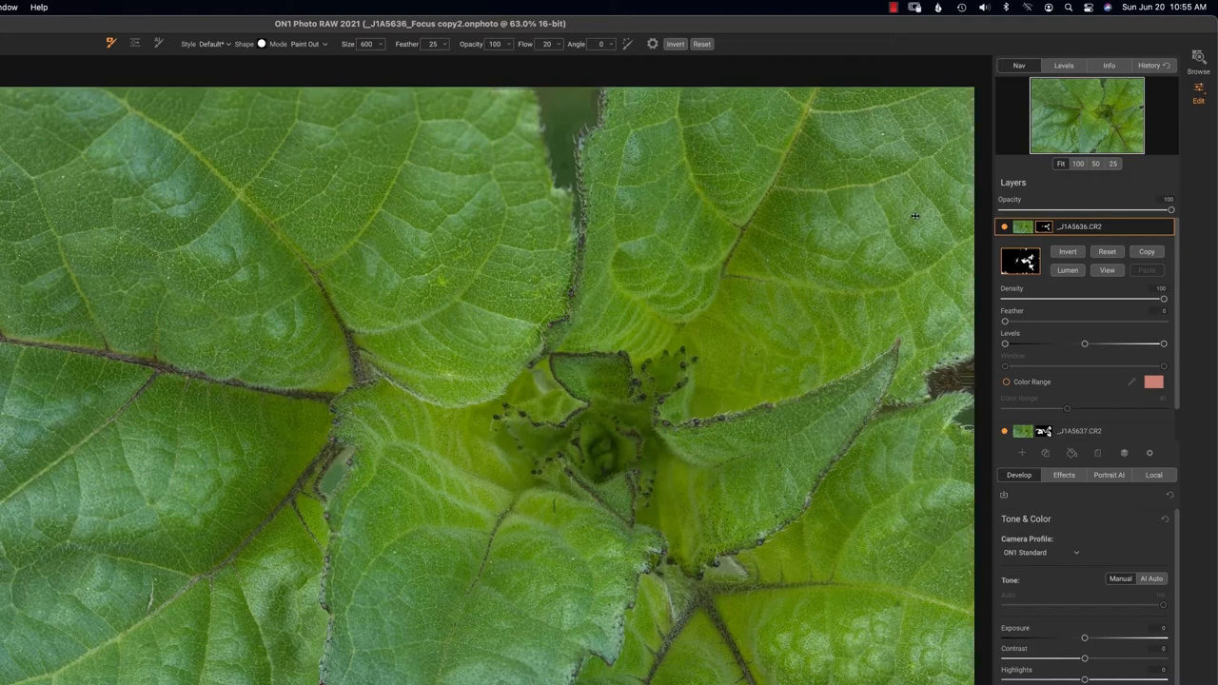
Step: Select the top leaf layer and start a Paint Out mask with the Masking Brush
click(304, 44)
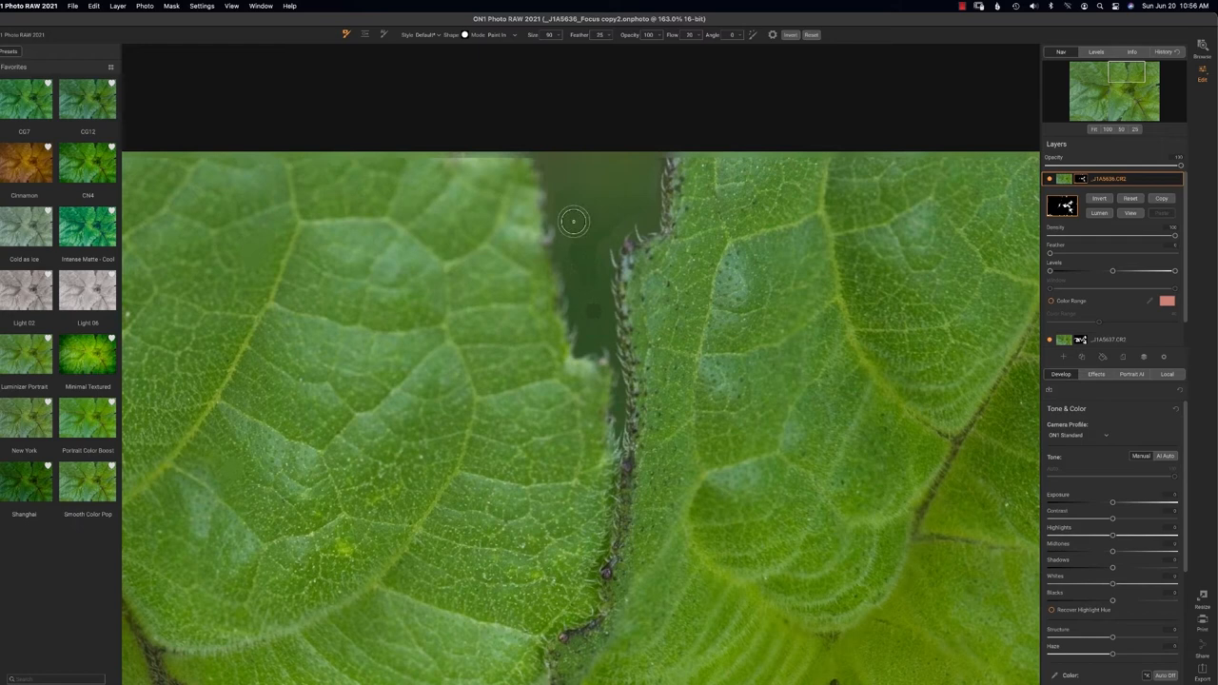
mouse_move(613, 221)
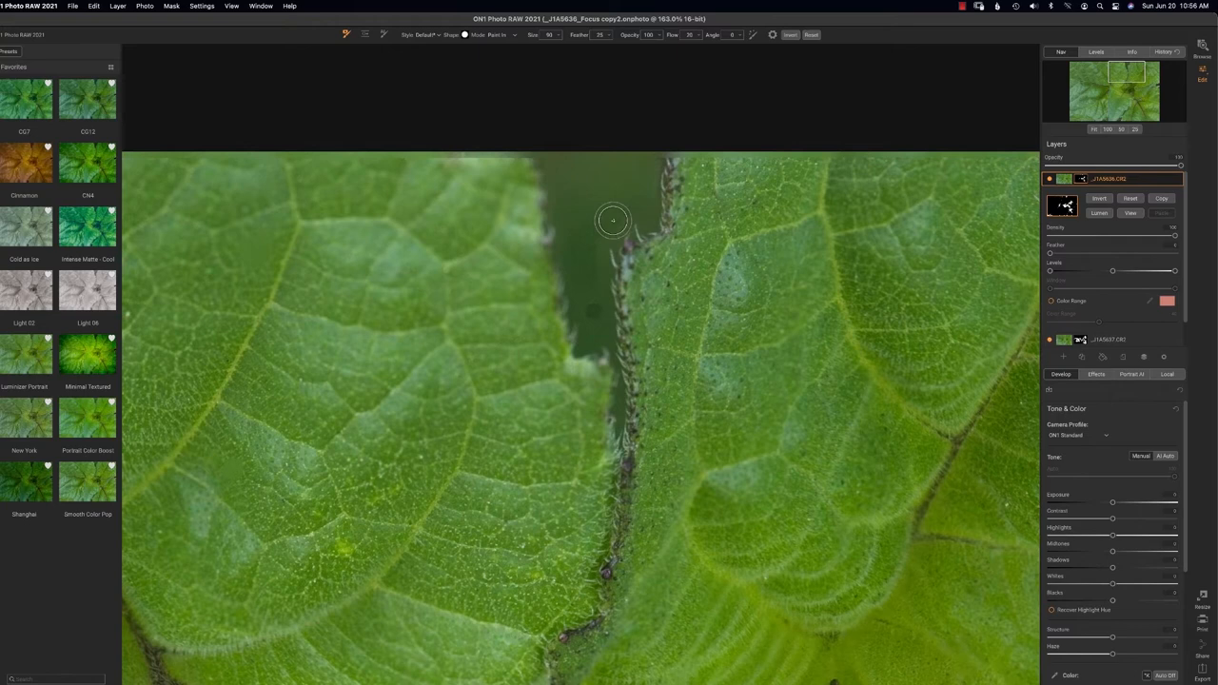
mouse_move(636, 196)
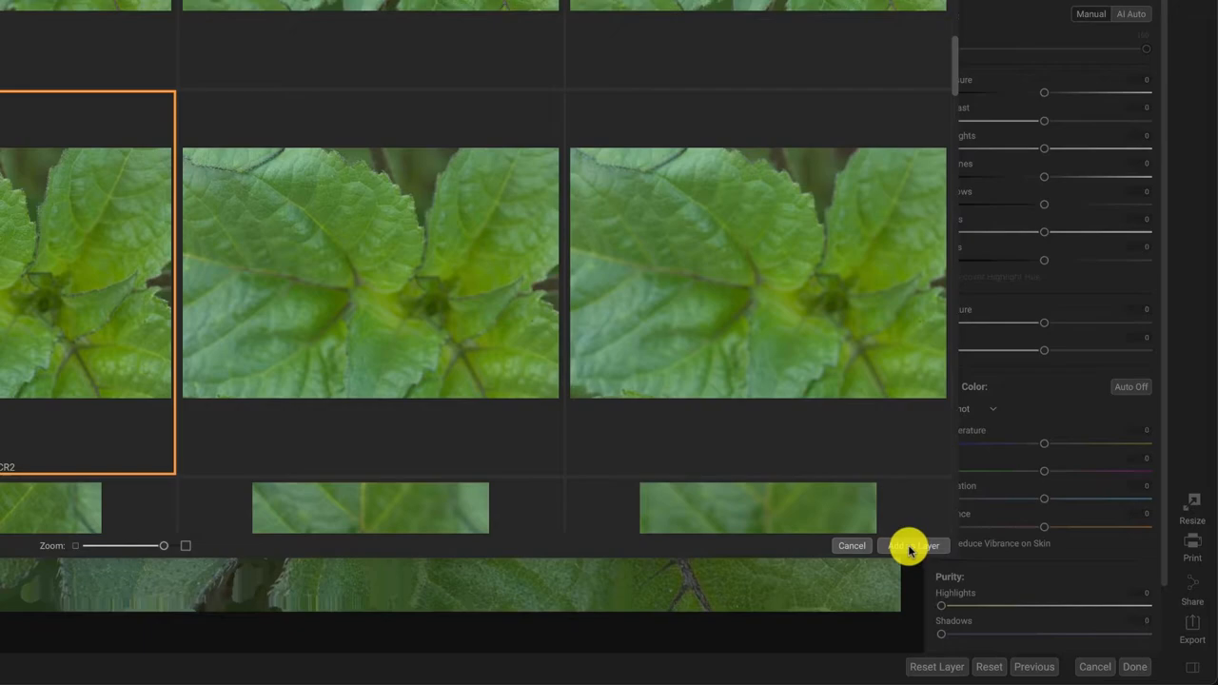
Step: Add the chosen leaf photo as a new layer from file
click(912, 545)
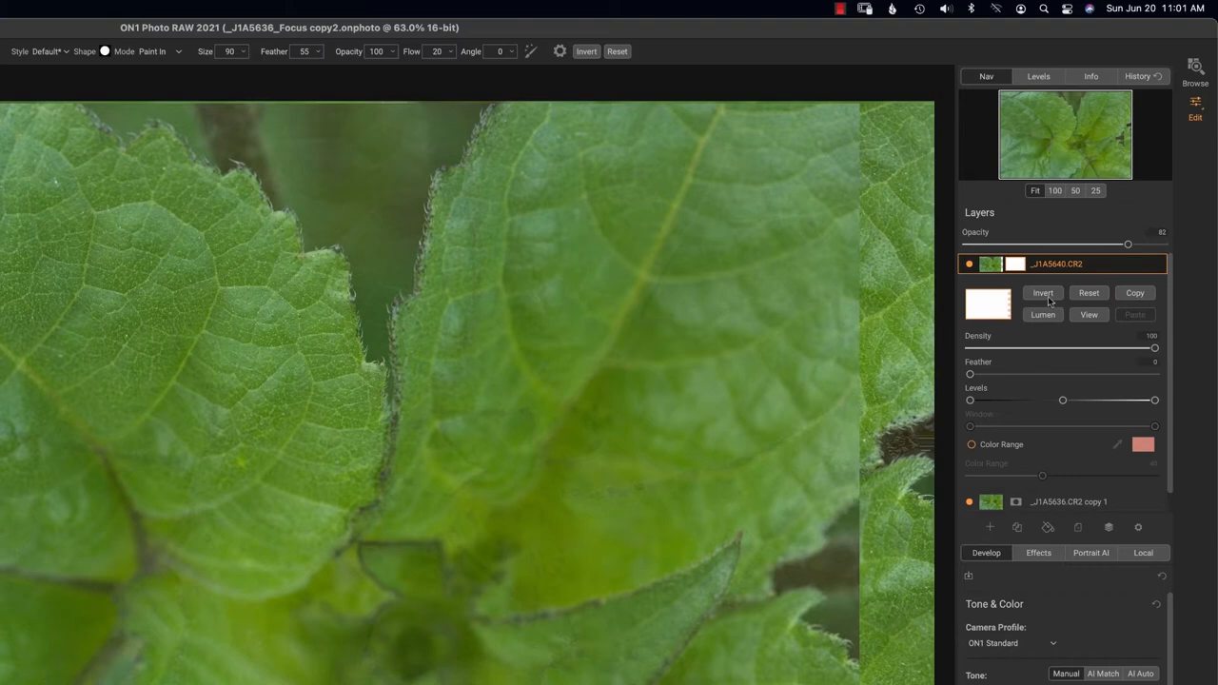
Step: Invert the new layer's mask, then zoom and pan around the leaf detail
click(1043, 293)
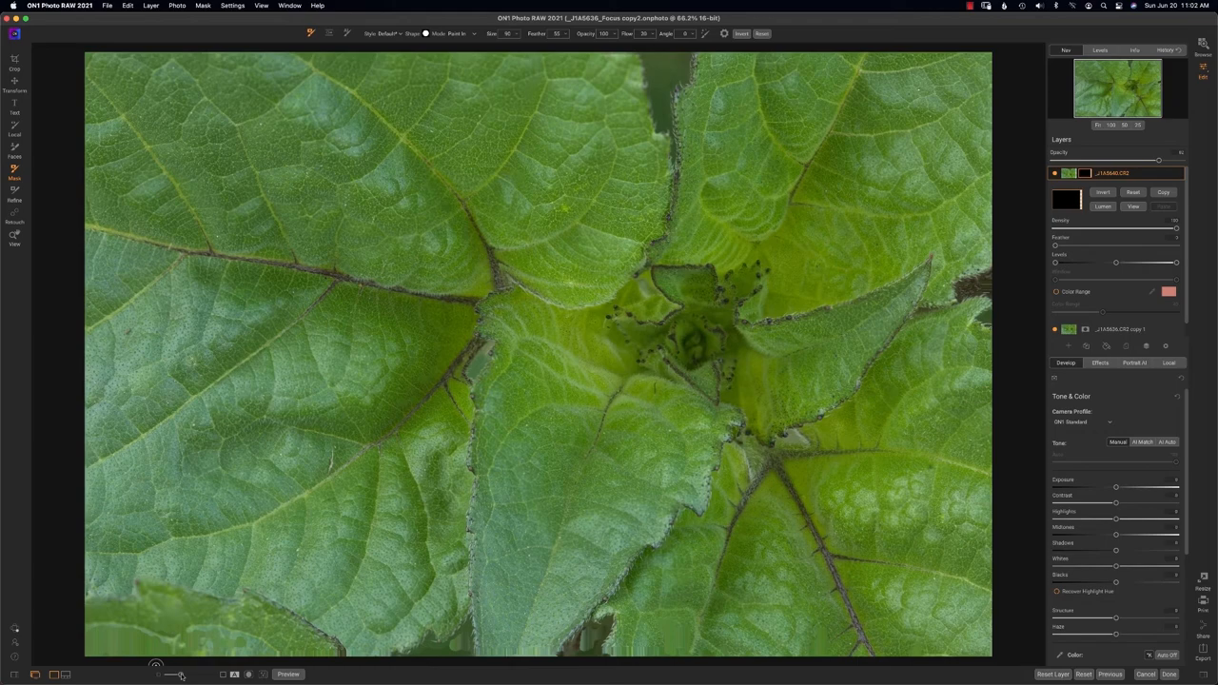
key(space)
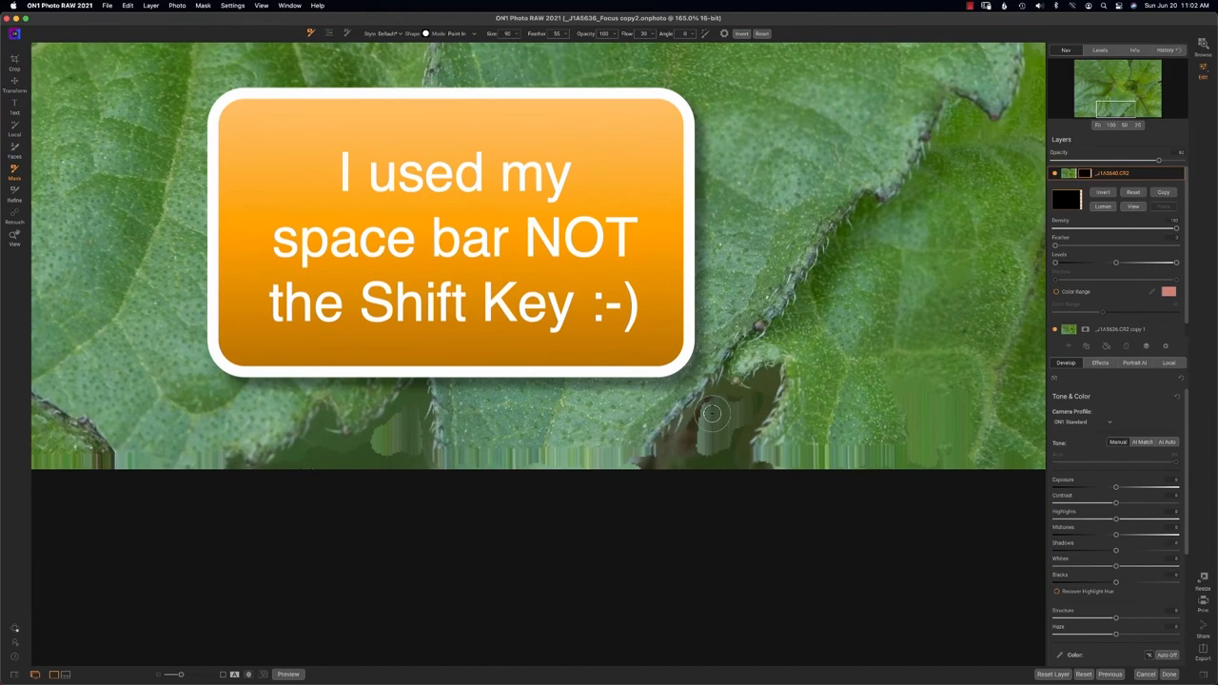
key(space)
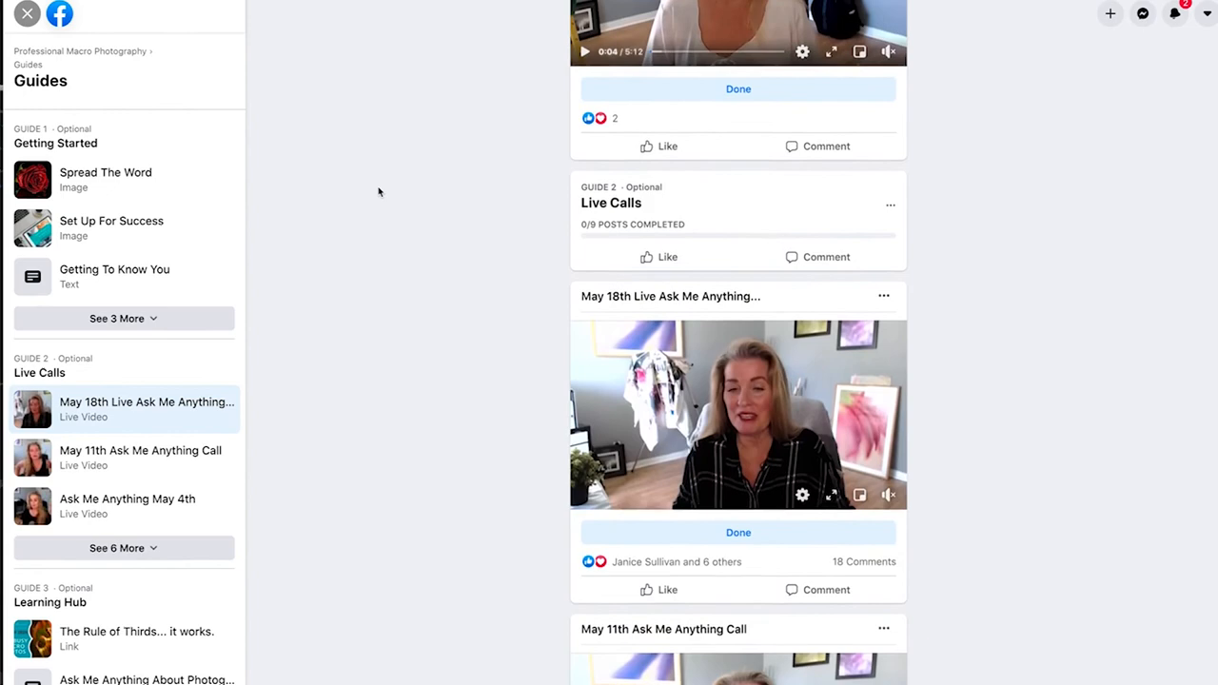
Step: Scroll through the Live Calls videos in the group's Guides
scroll(down, 3)
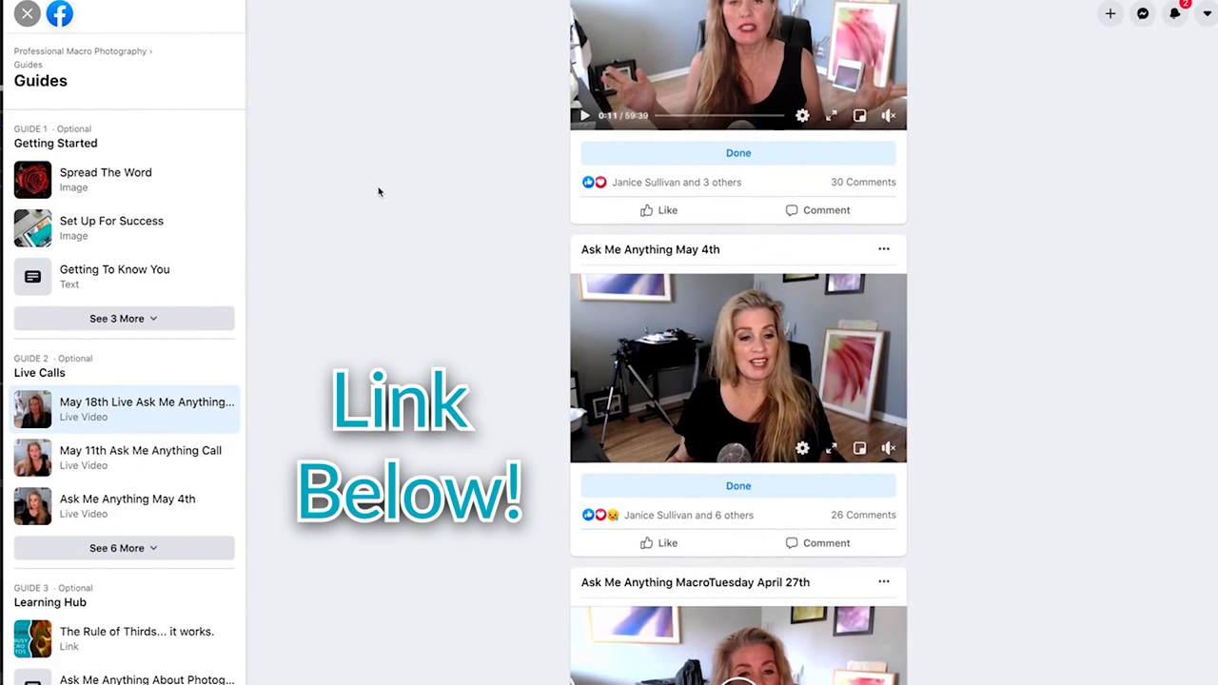